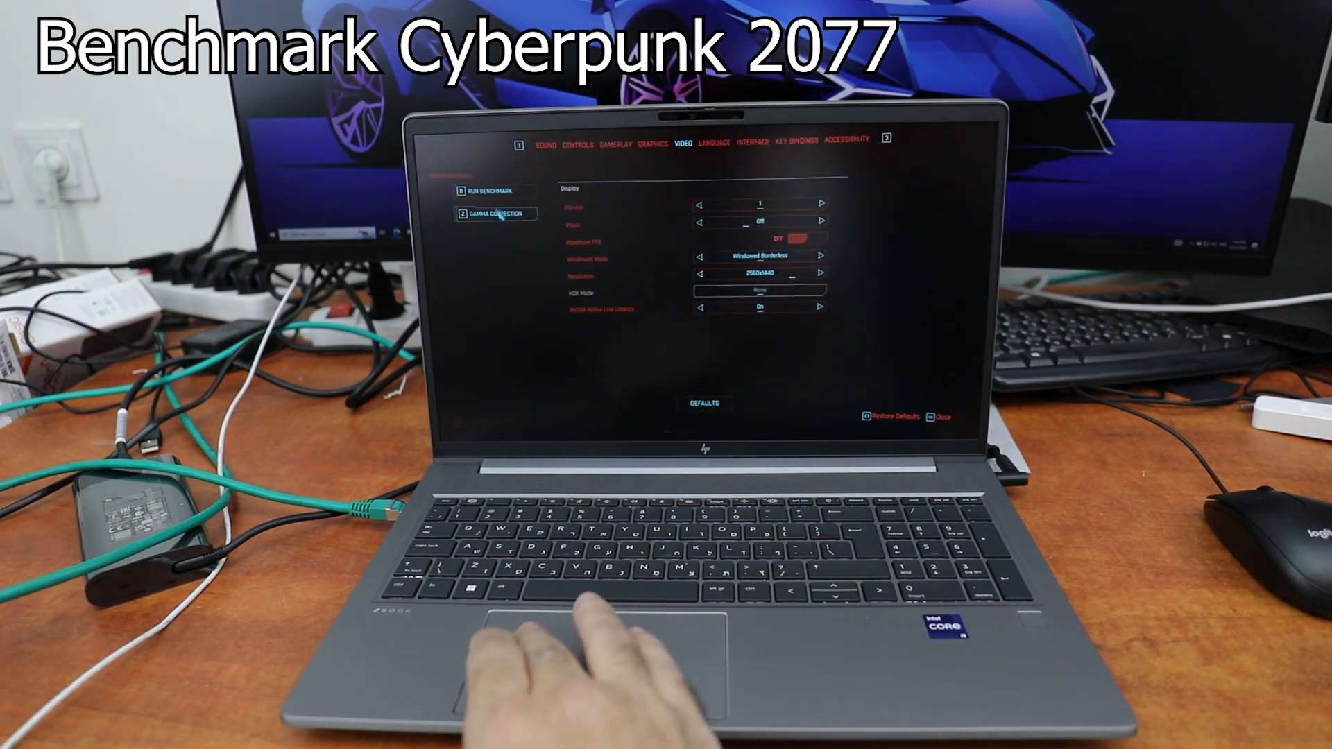
Step: Run the built-in benchmark and review its results: 48.45 average, 33.15 minimum, 68.54 maximum FPS
left_click(487, 190)
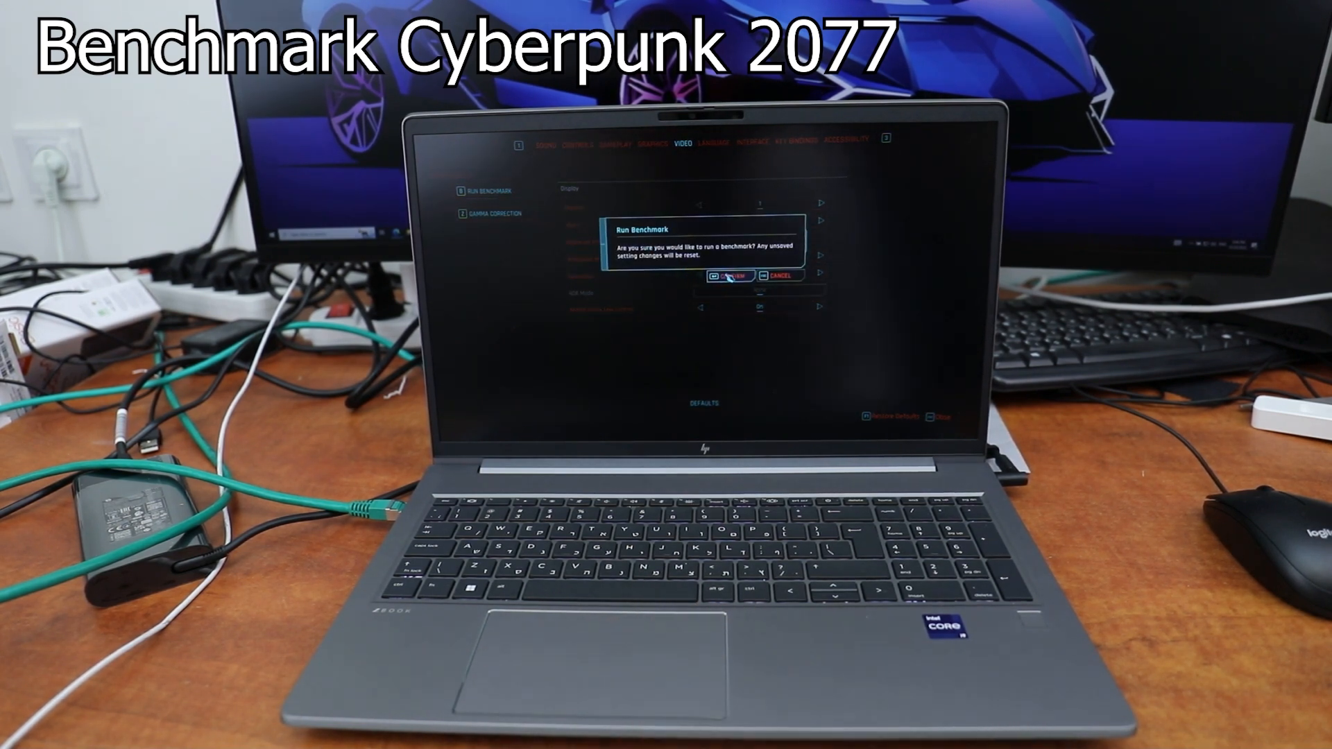
left_click(728, 275)
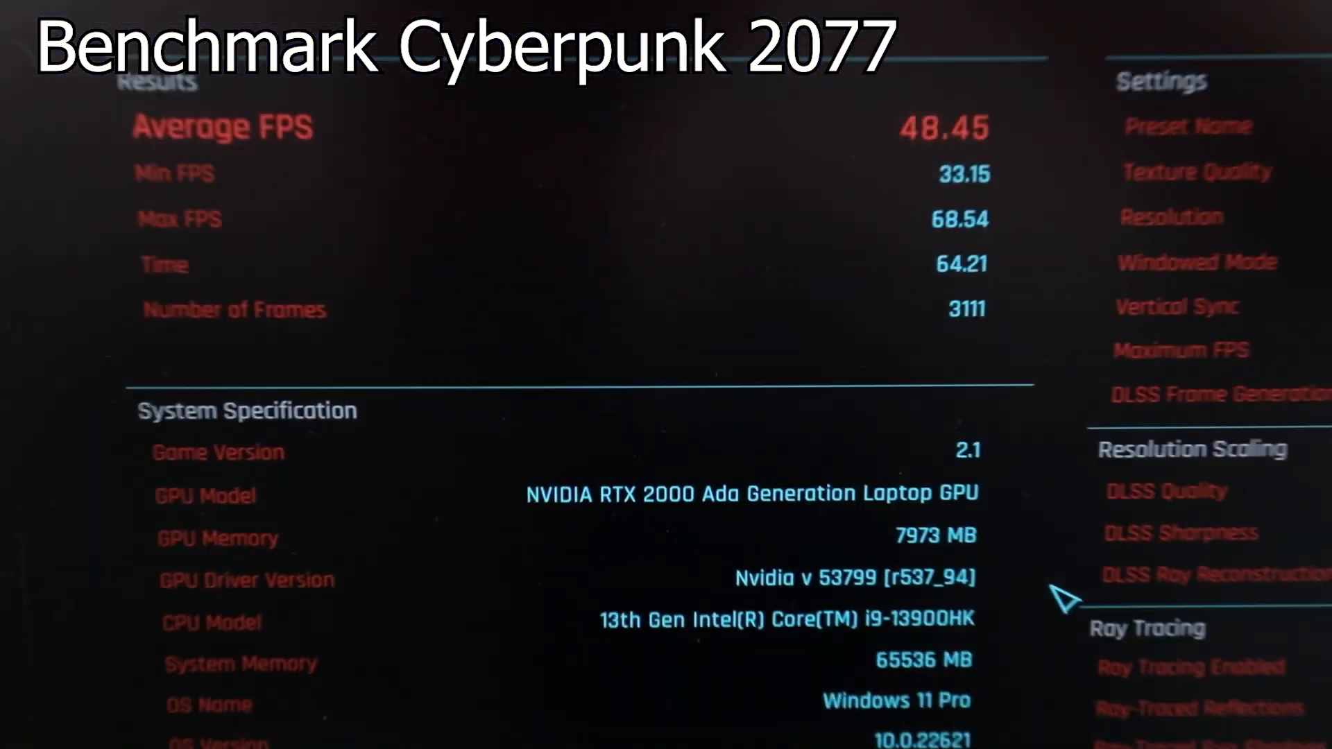
scroll("down", 3)
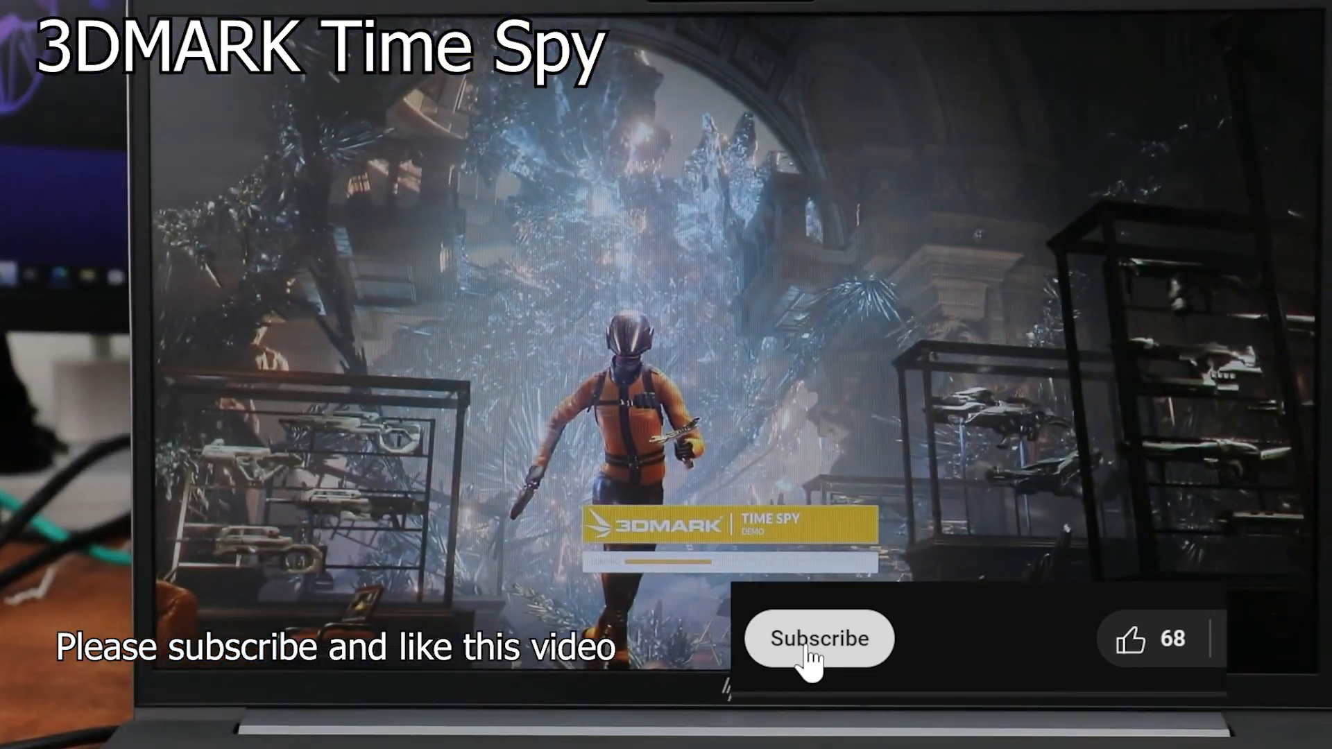
Step: Start the Time Spy demo and let its graphics test scenes play through
left_click(819, 639)
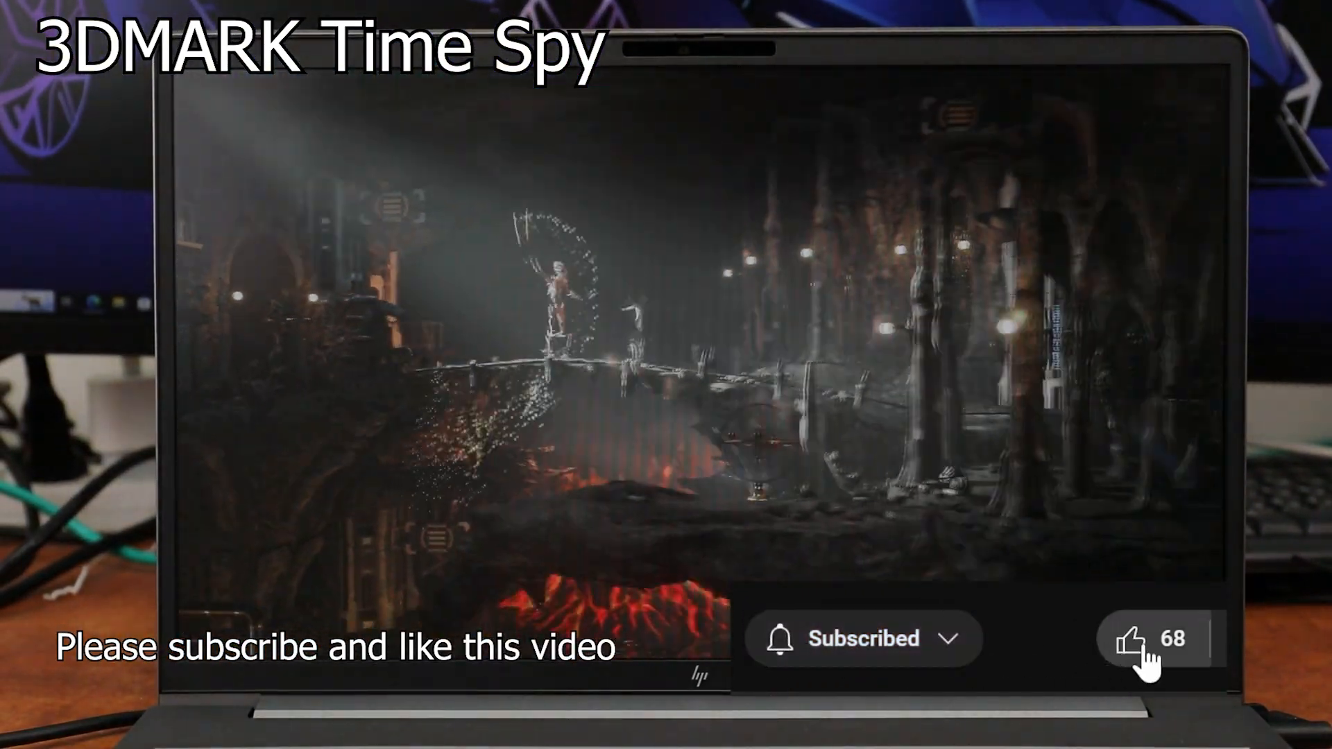
left_click(1152, 638)
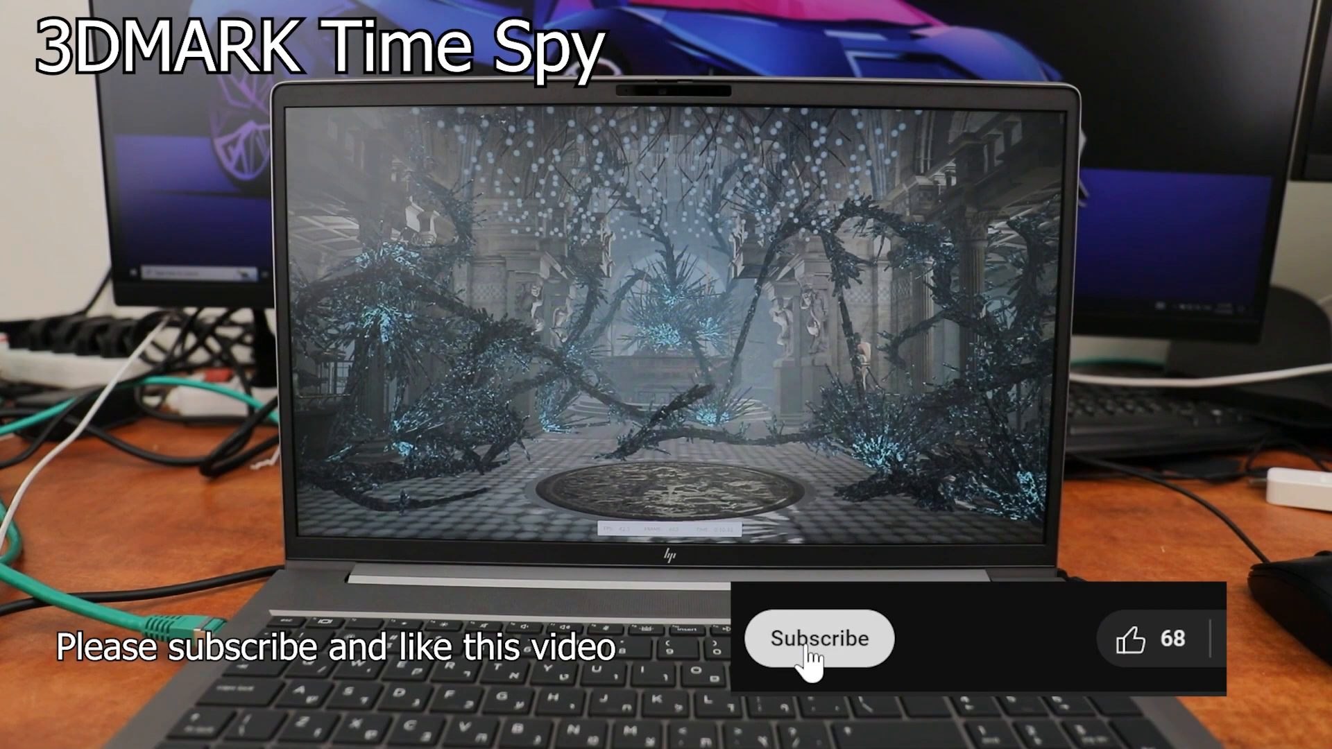
left_click(819, 638)
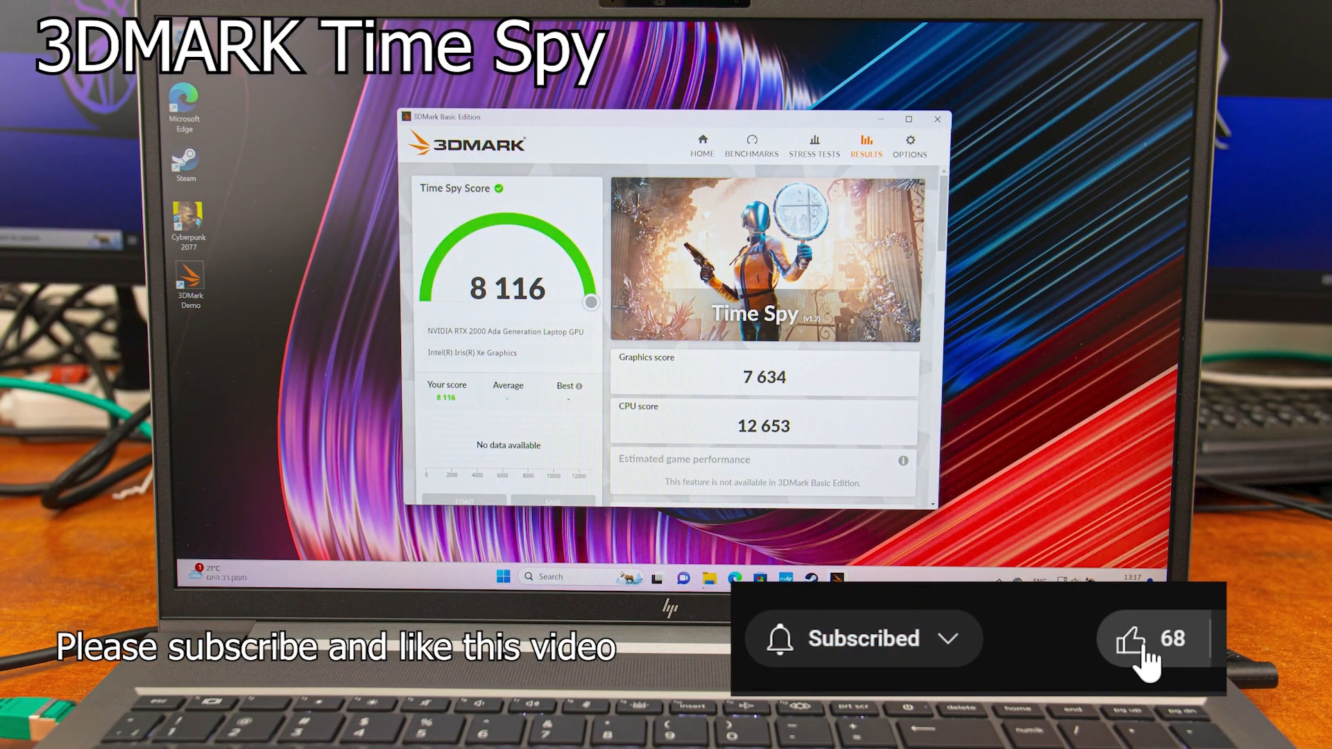
Step: View the Time Spy result: 8,116 overall, 7,634 graphics, 12,653 CPU
left_click(1143, 639)
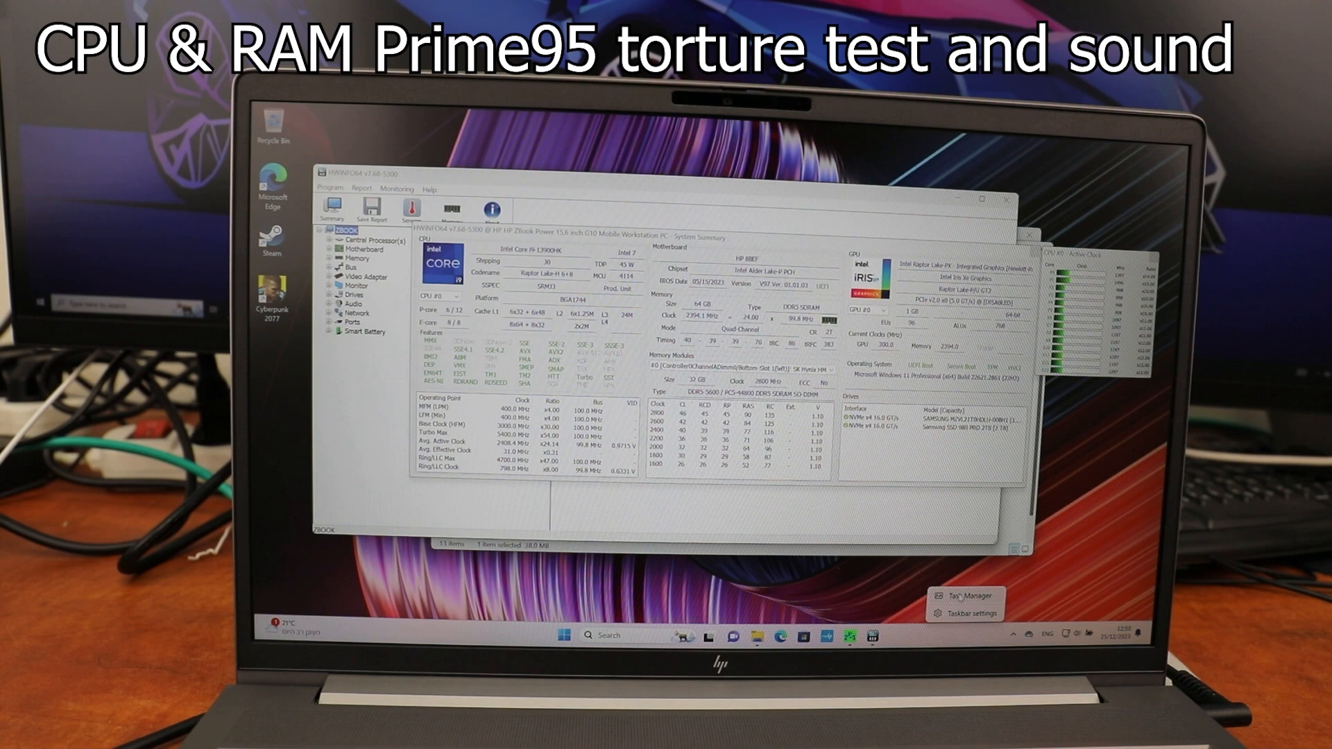
Step: Show HWiNFO live sensors, launch Prime95 and choose Just Stress Testing
left_click(968, 594)
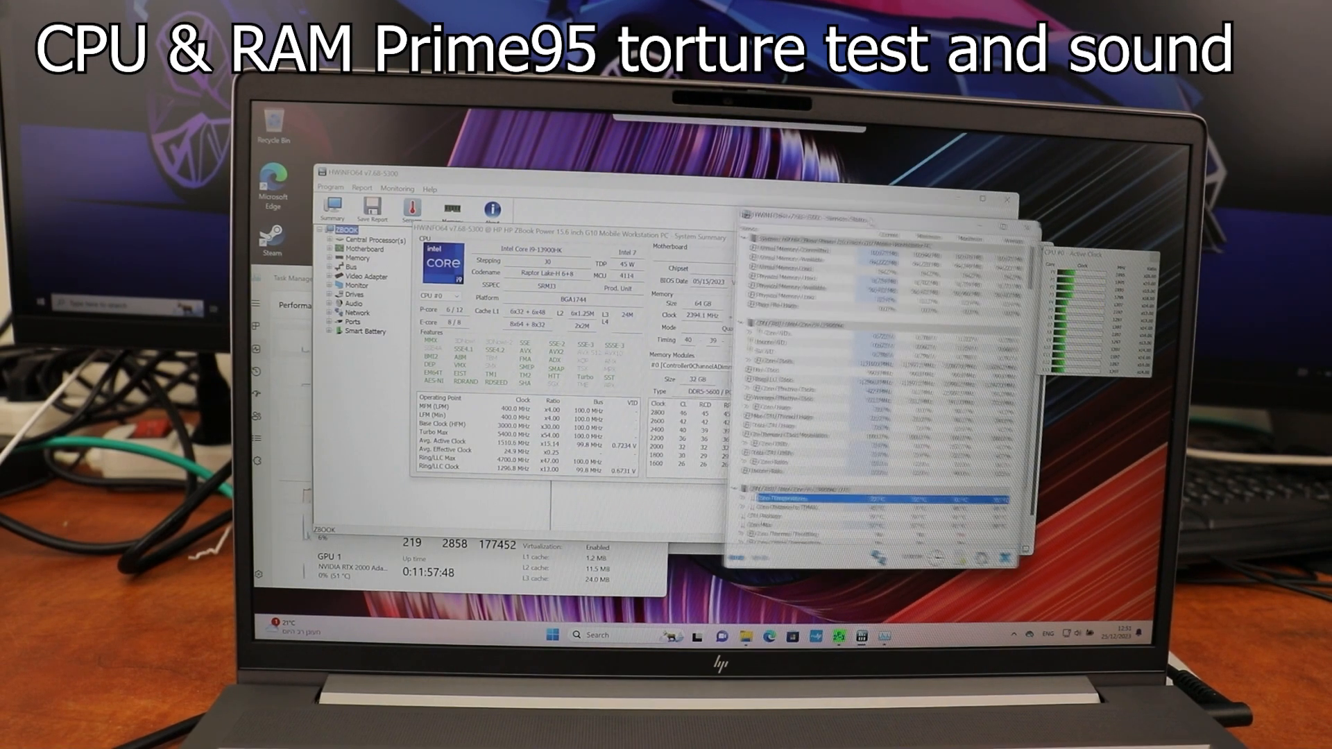
left_click(838, 635)
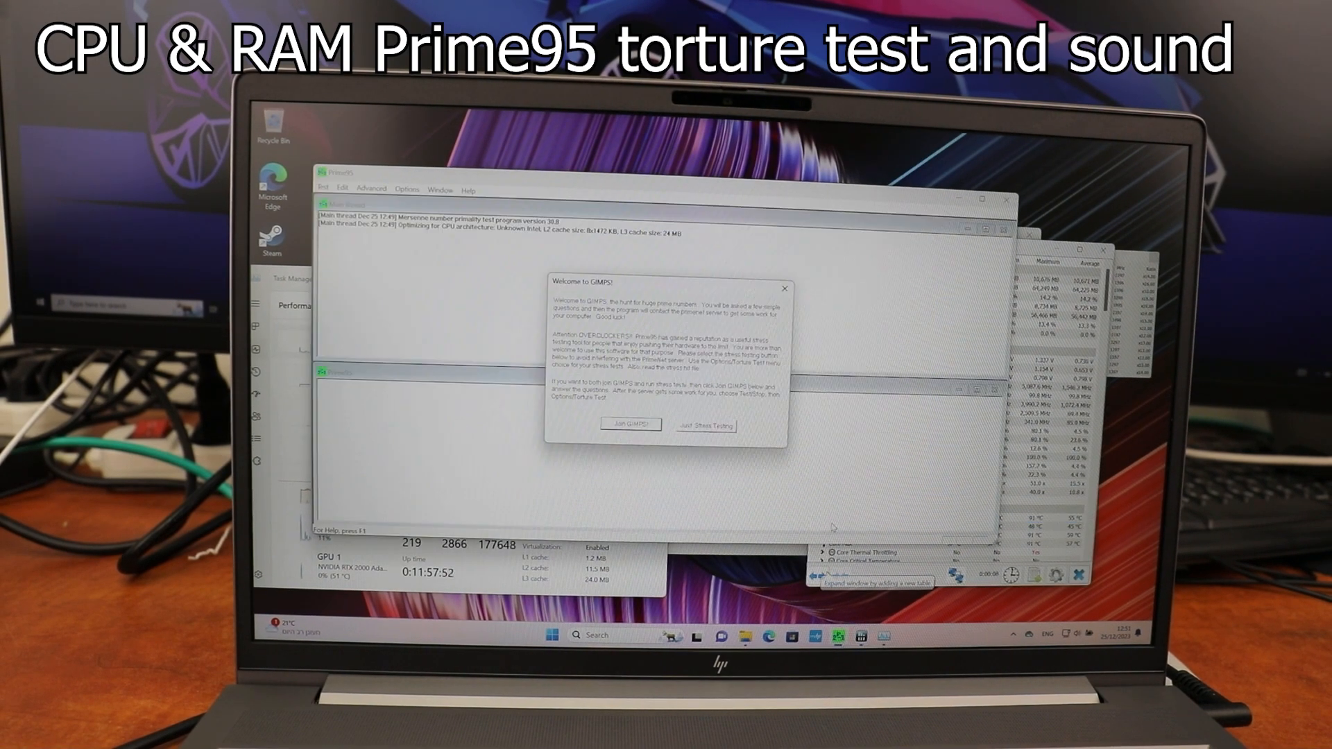
left_click(705, 425)
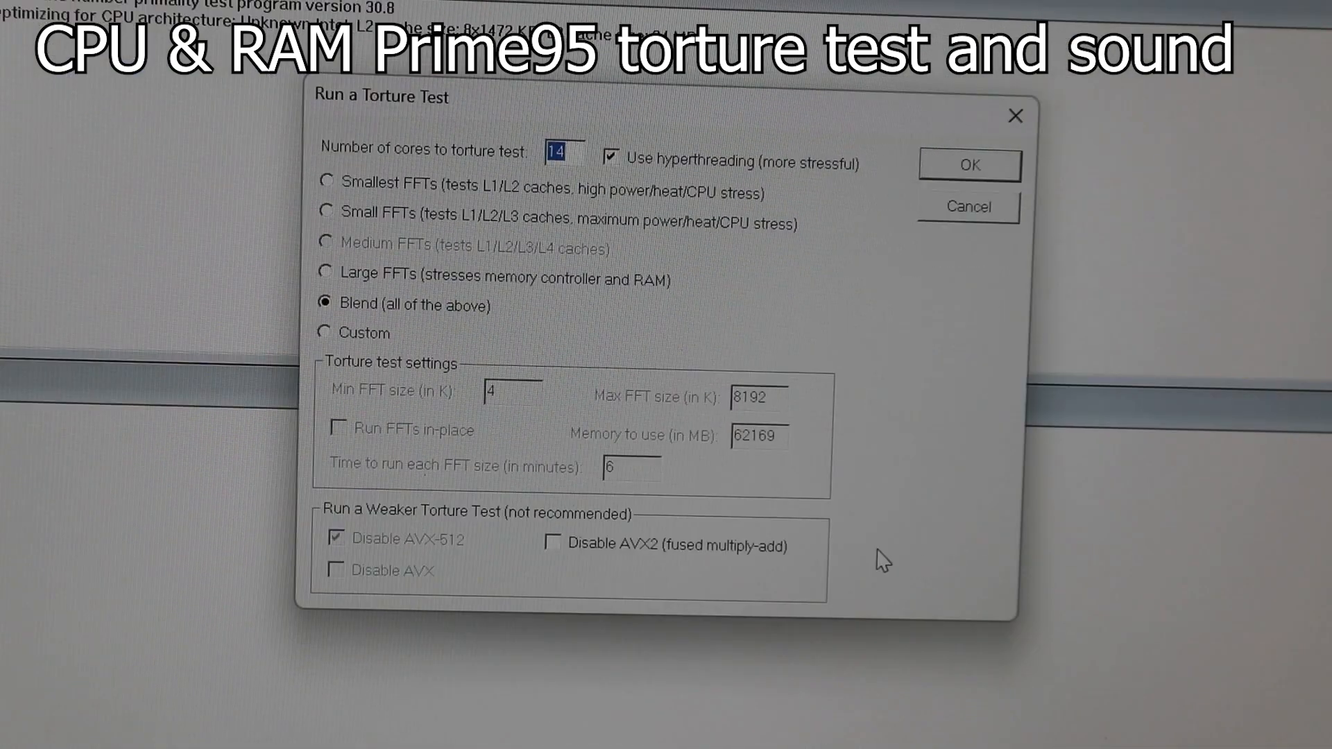
Step: Run the Blend torture test on 14 cores, then stop it via Test > Stop
left_click(967, 164)
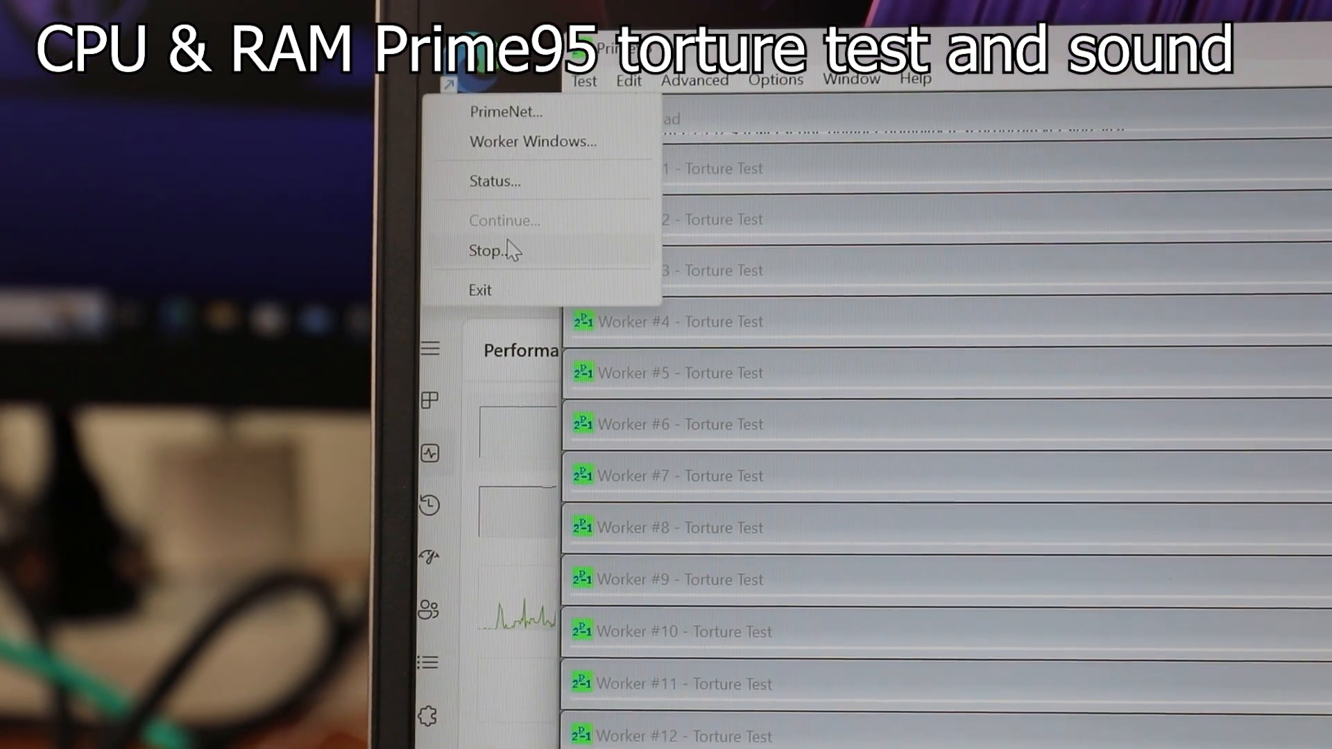
left_click(486, 250)
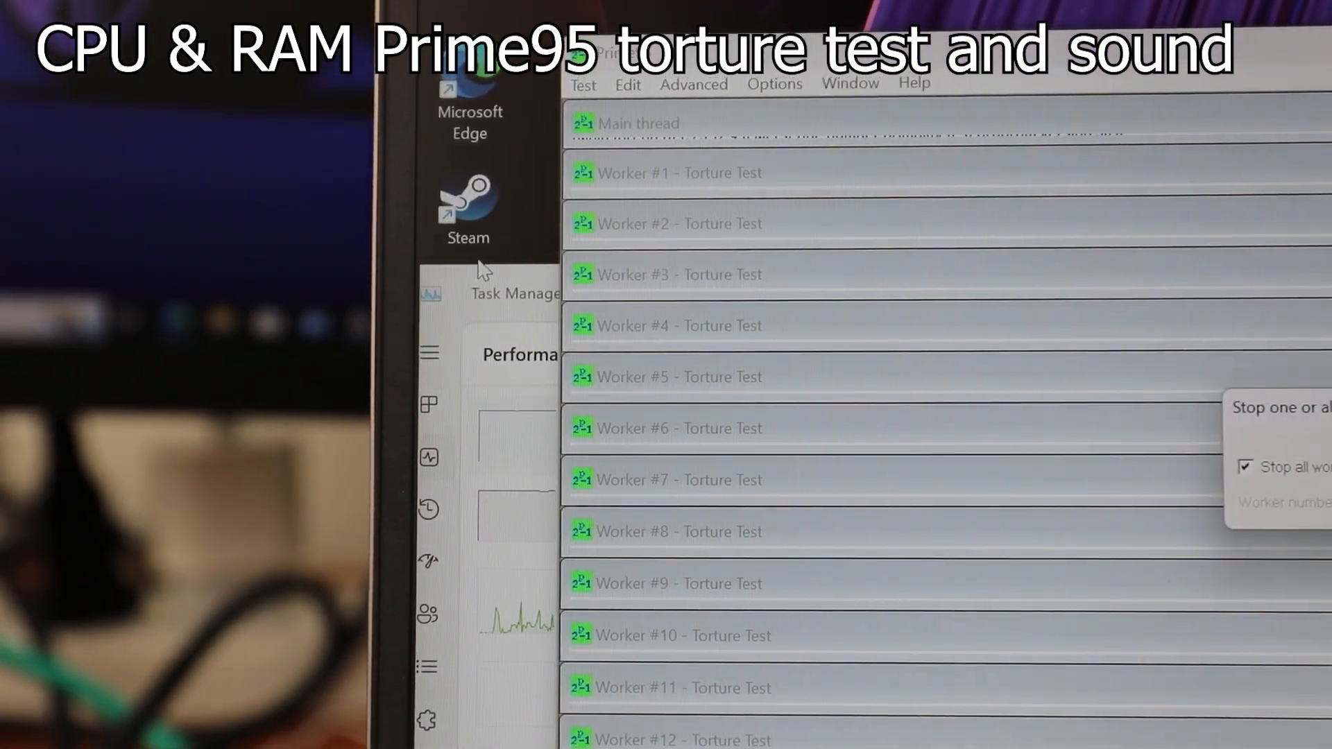